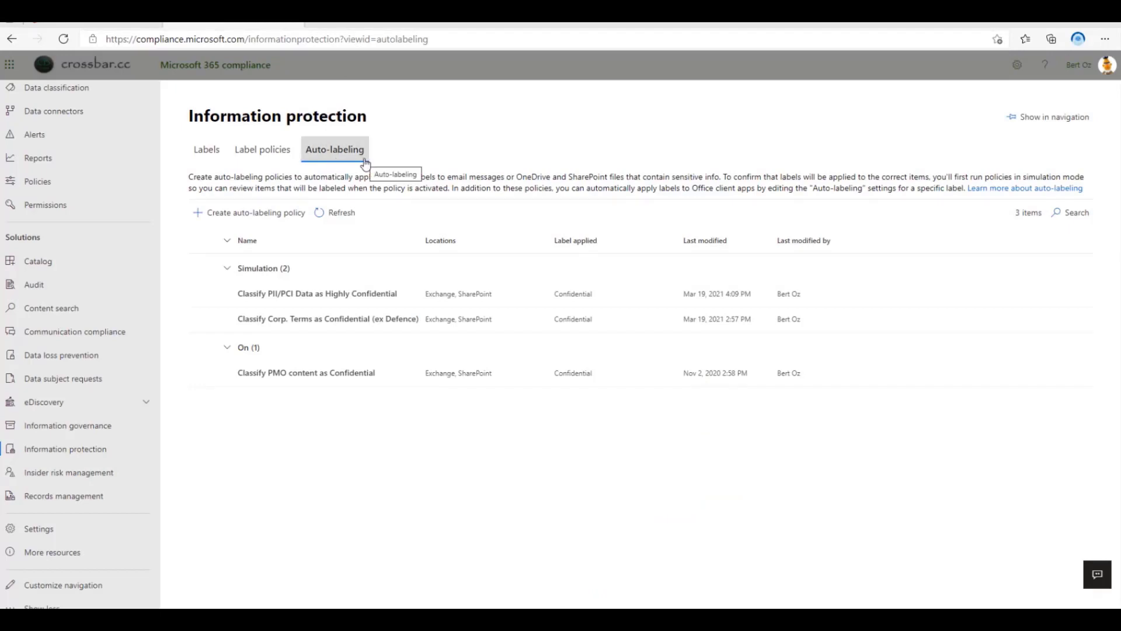
# Begin a new auto-labeling policy from the U.K. Financial Data template and proceed to naming
pyautogui.click(254, 213)
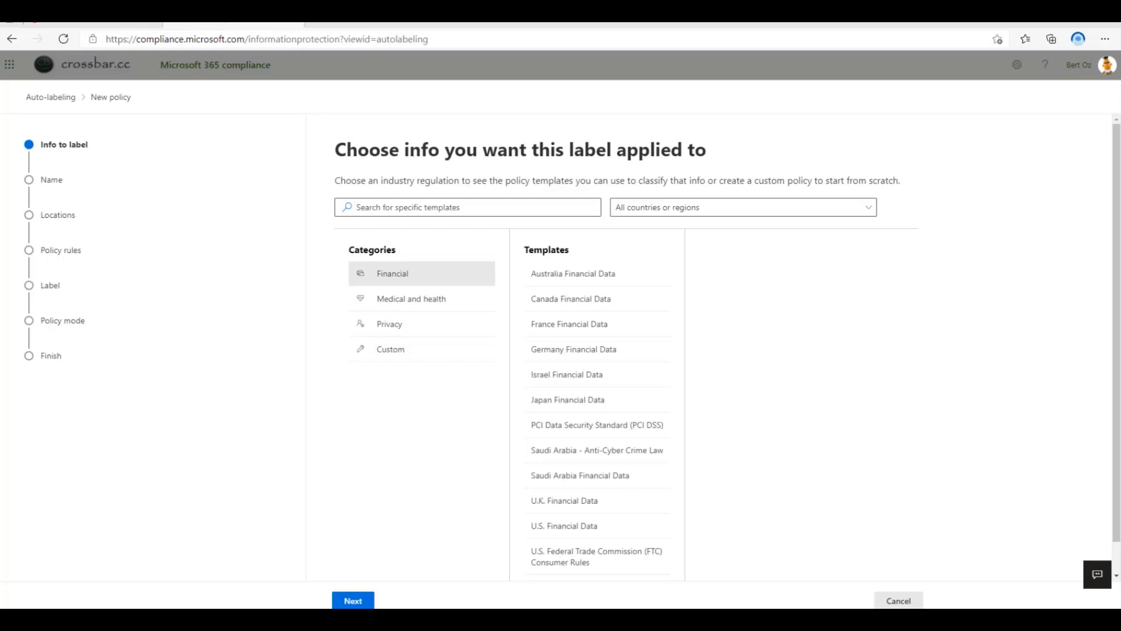
pyautogui.moveTo(493, 68)
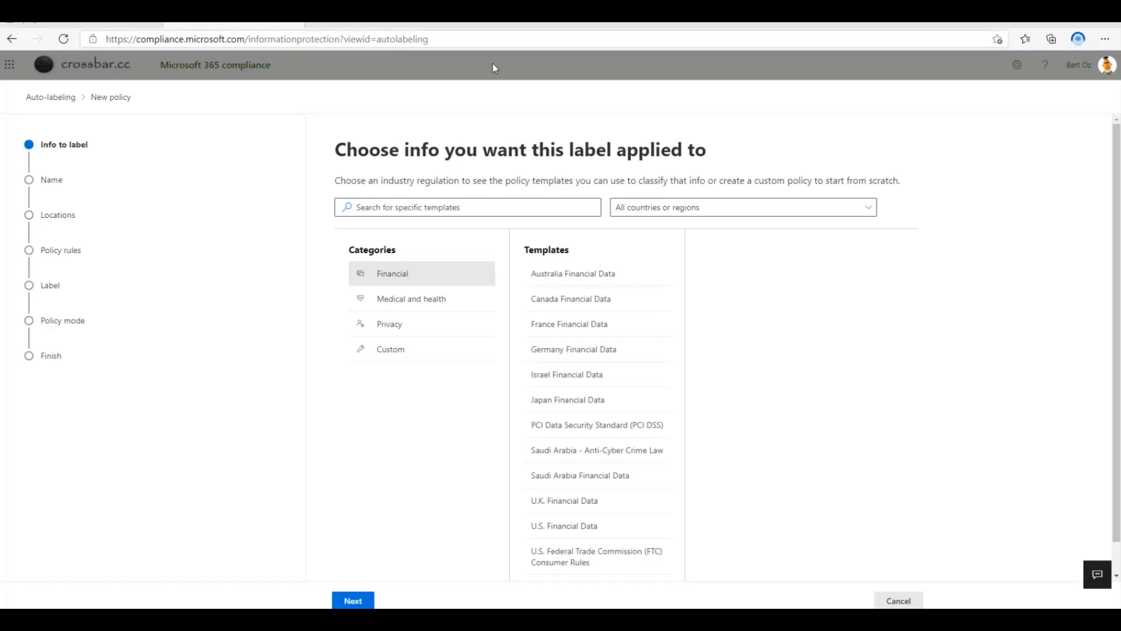
pyautogui.click(565, 500)
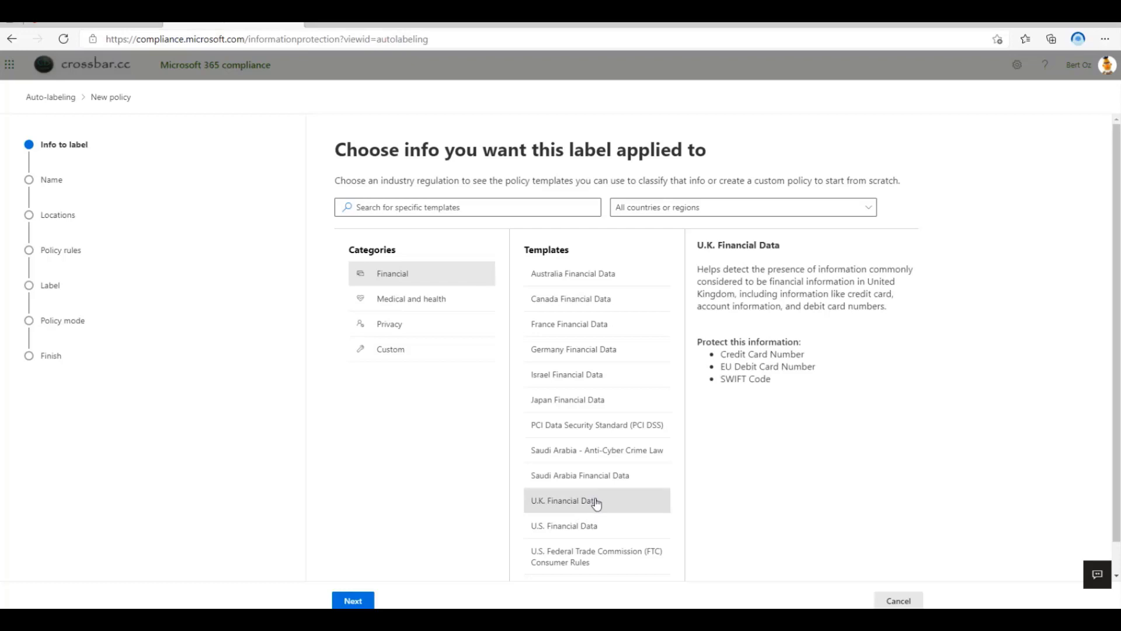
pyautogui.click(353, 600)
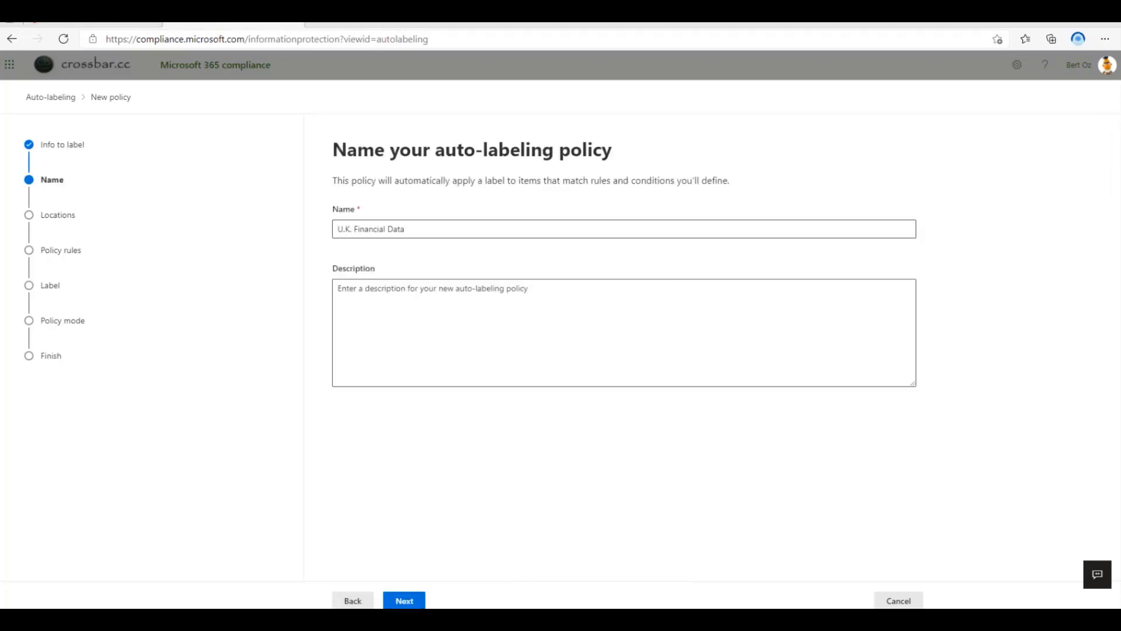
# Keep the default name and add Exchange as a policy location
pyautogui.click(403, 600)
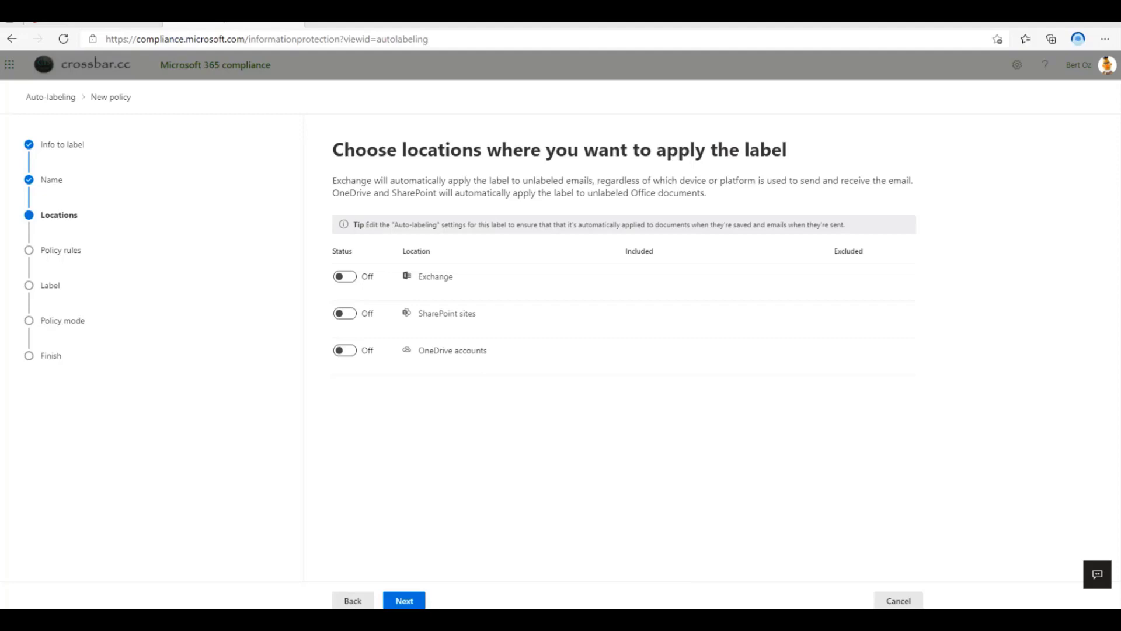
pyautogui.click(345, 276)
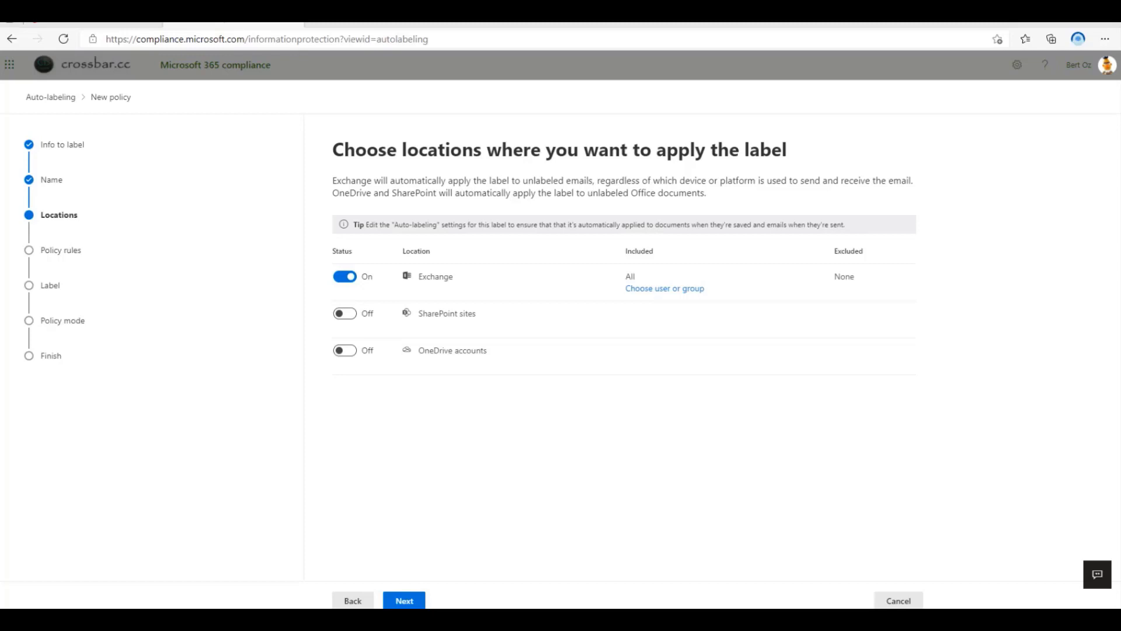
pyautogui.click(403, 600)
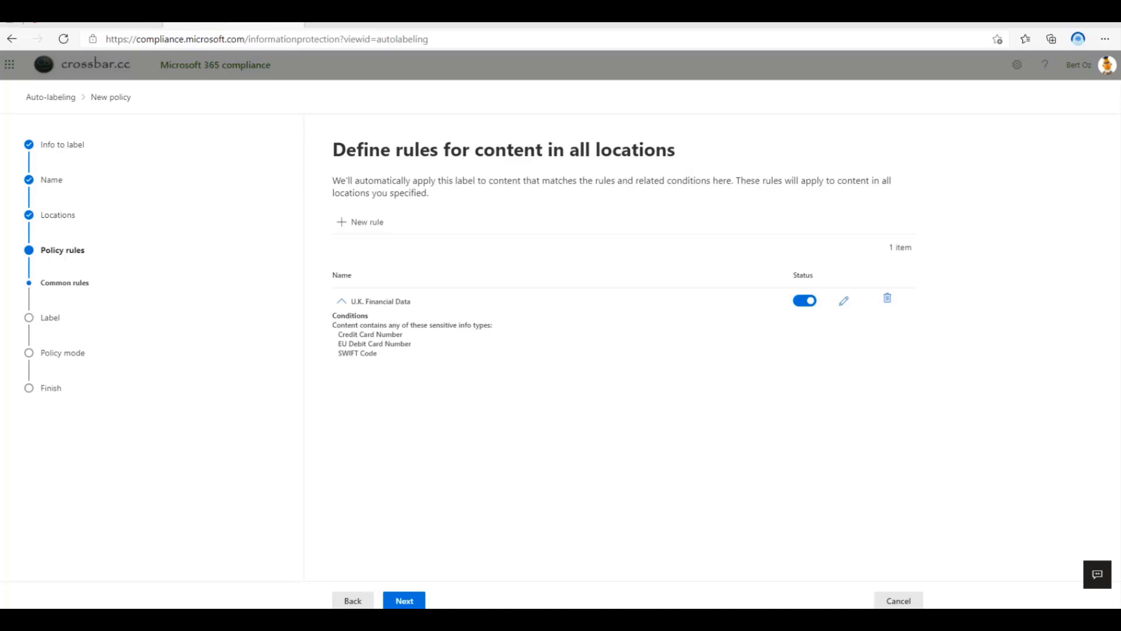
# Review the U.K. Financial Data rule and its available extra conditions, then continue to labels
pyautogui.click(843, 300)
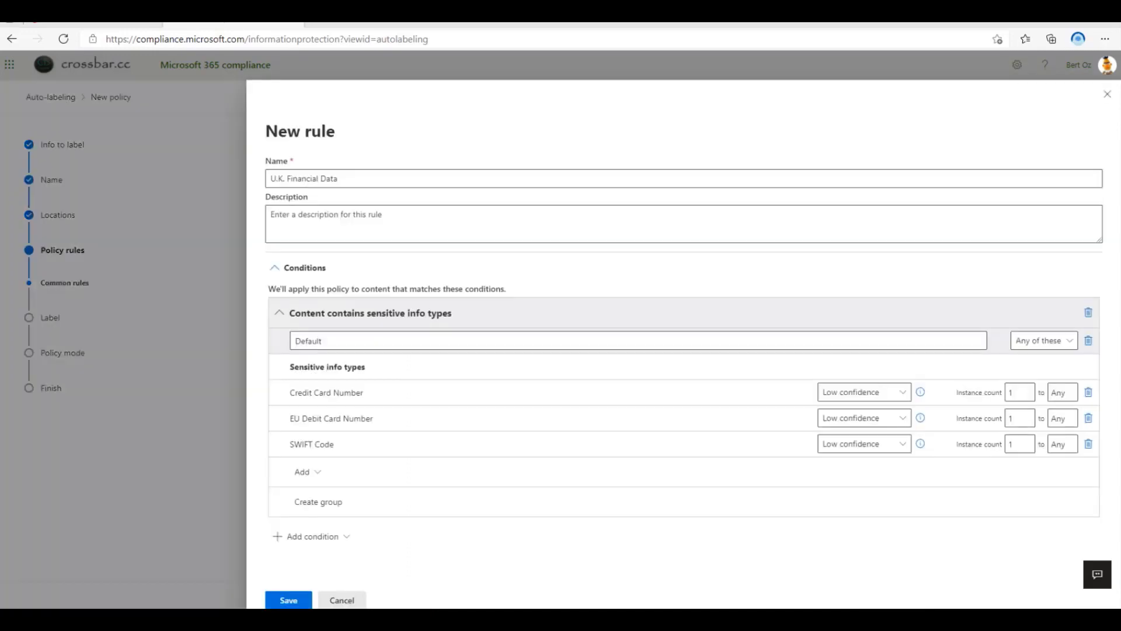
pyautogui.click(311, 536)
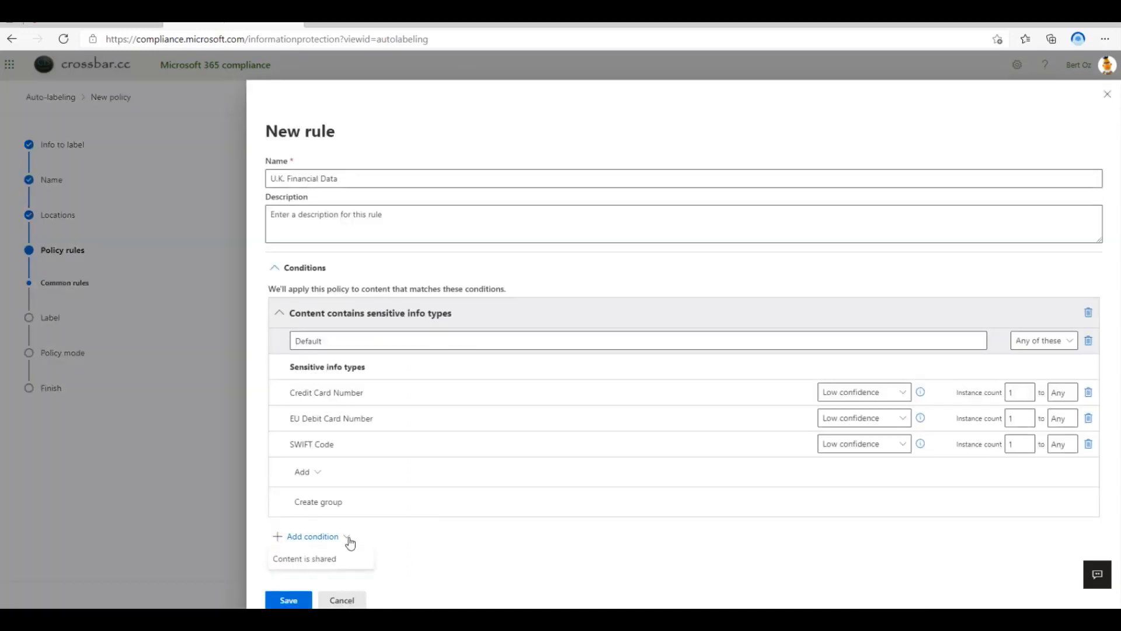
pyautogui.click(287, 600)
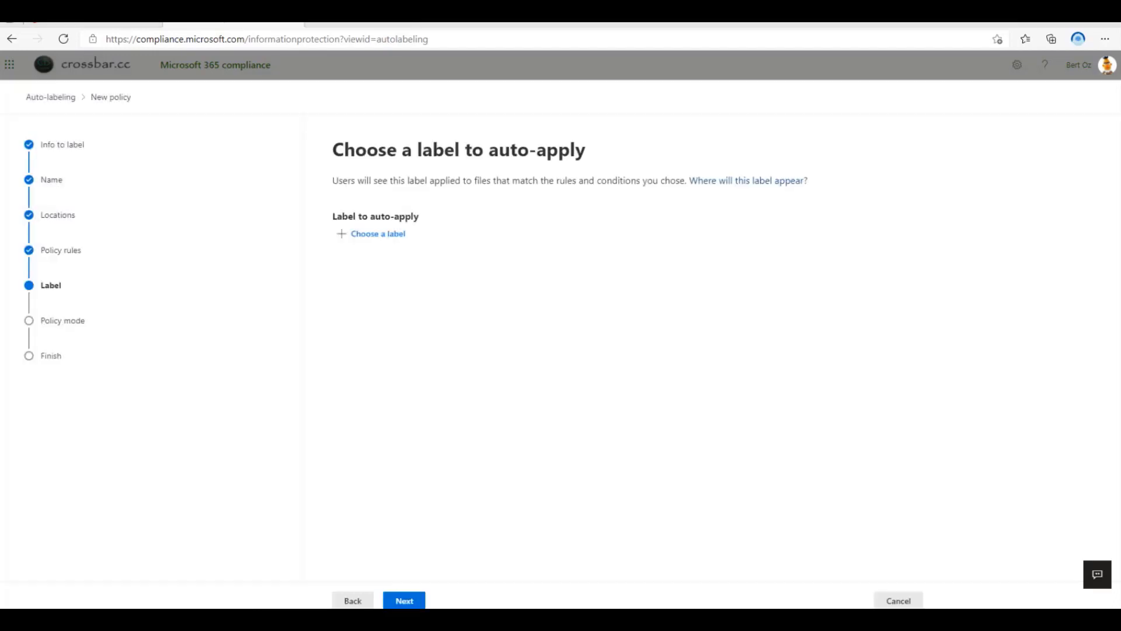
# Add Highly Confidential as the sensitivity label the policy auto-applies
pyautogui.click(377, 234)
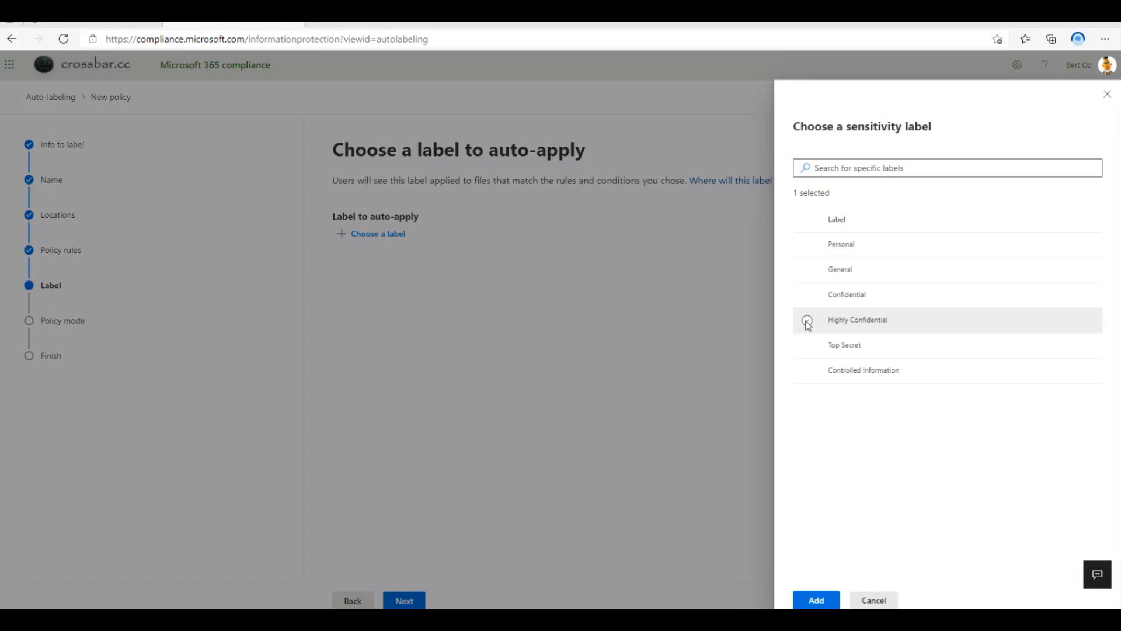
pyautogui.click(807, 320)
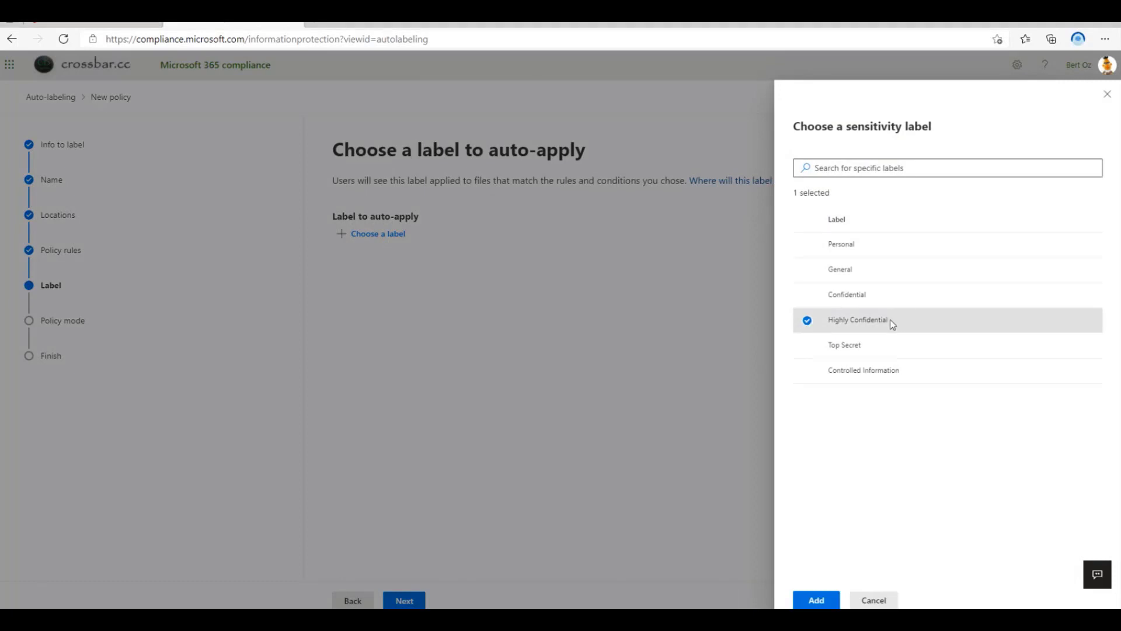
pyautogui.moveTo(791, 284)
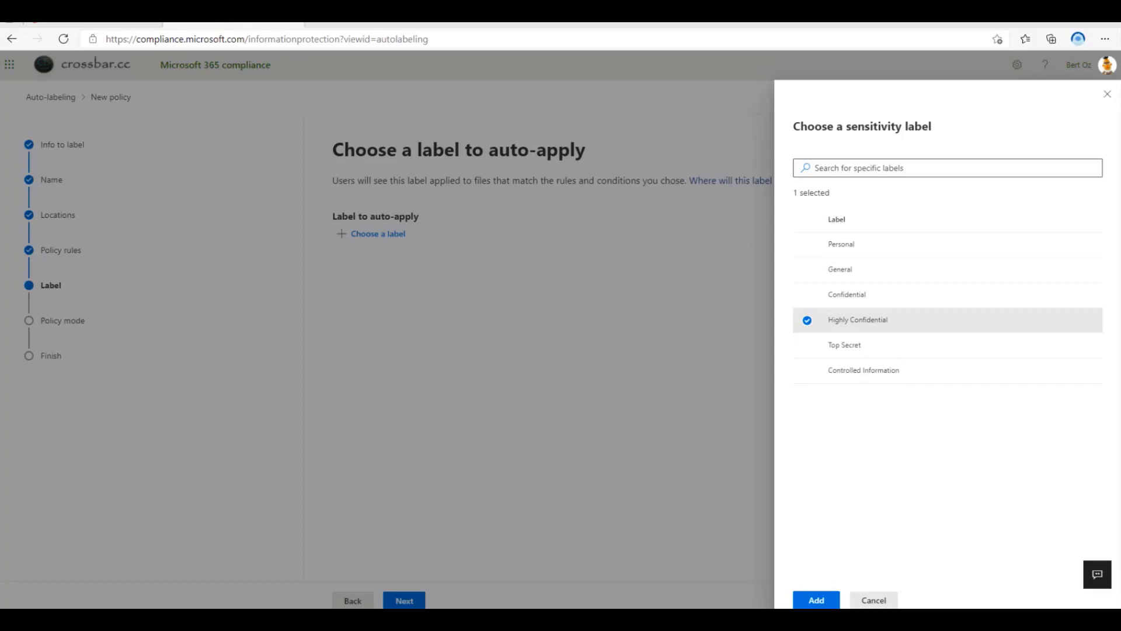
pyautogui.click(815, 600)
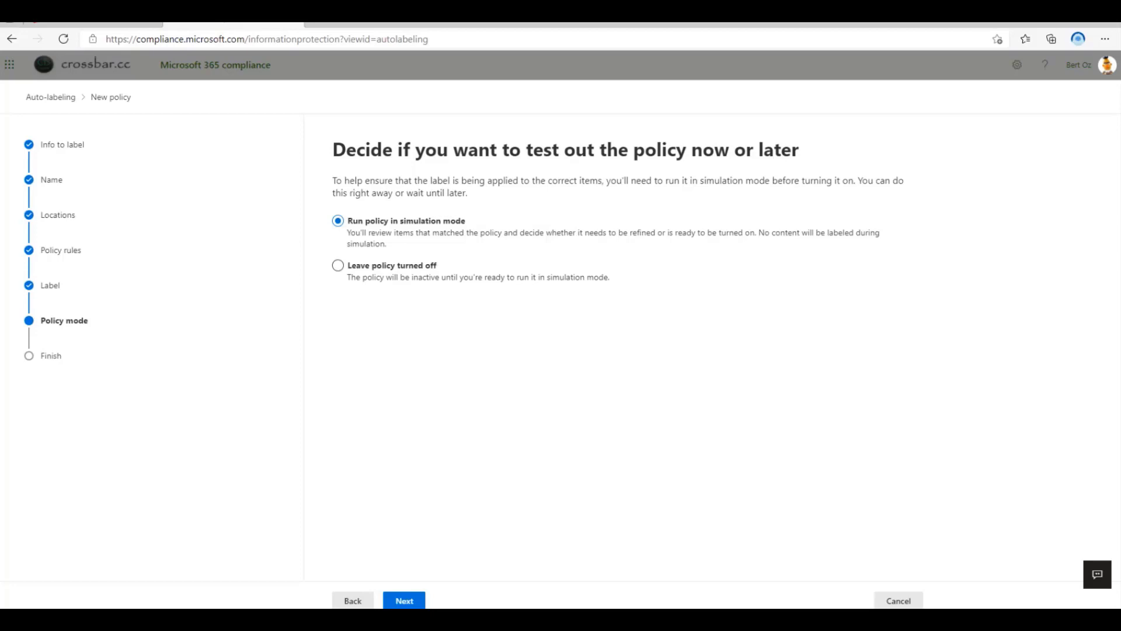
# Back in the policy list, view the Classify PII/PCI Data as Highly Confidential policy overview
pyautogui.click(403, 600)
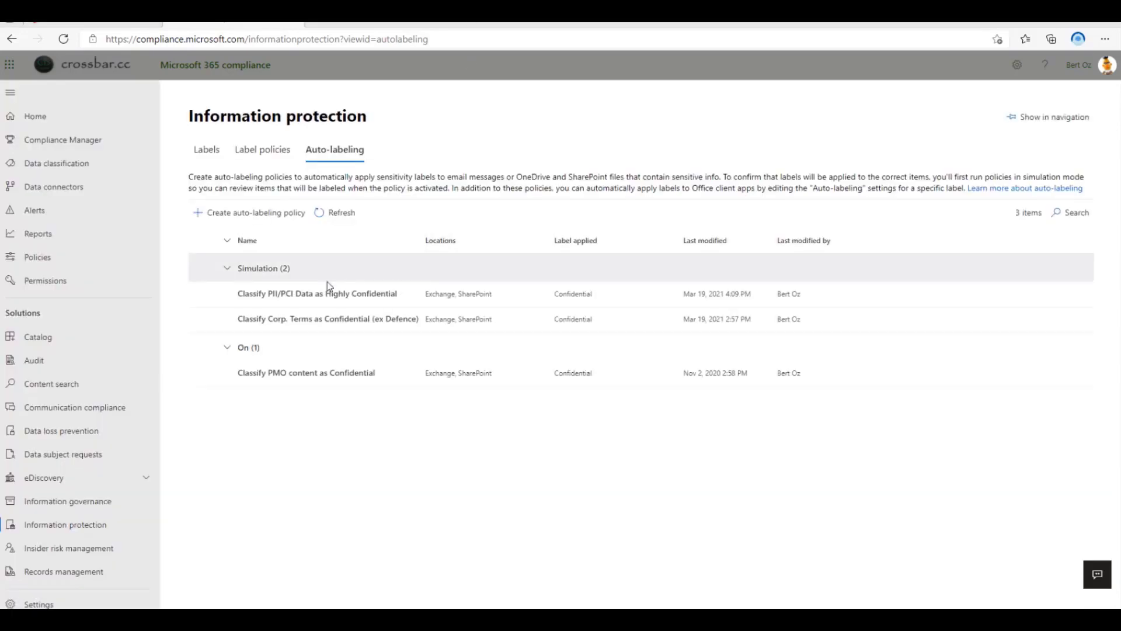
pyautogui.click(318, 293)
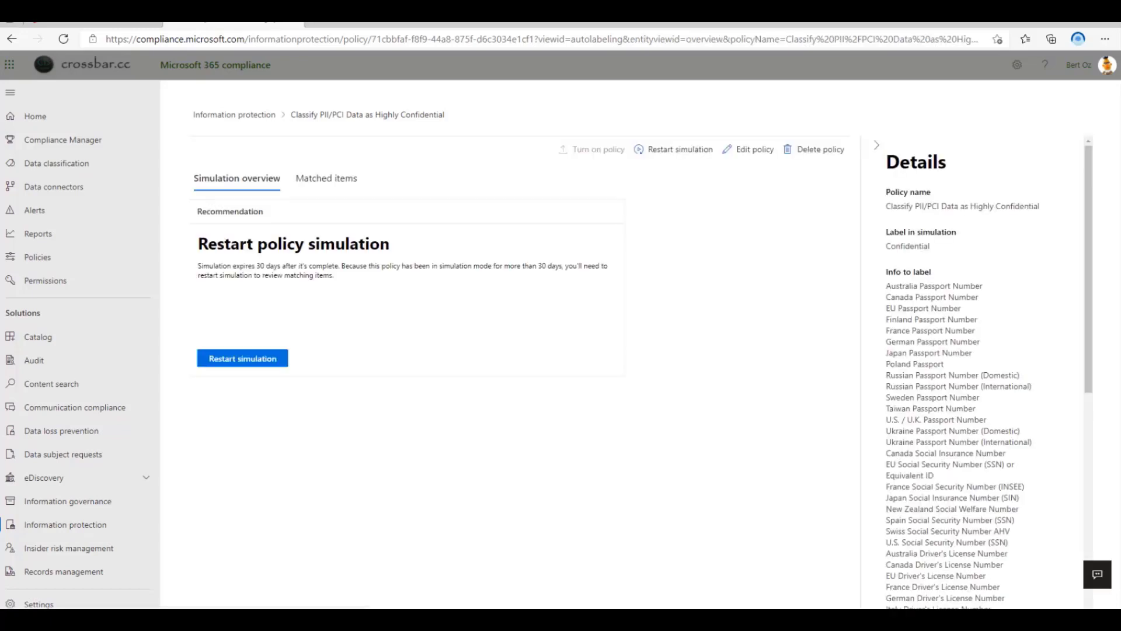
pyautogui.click(323, 177)
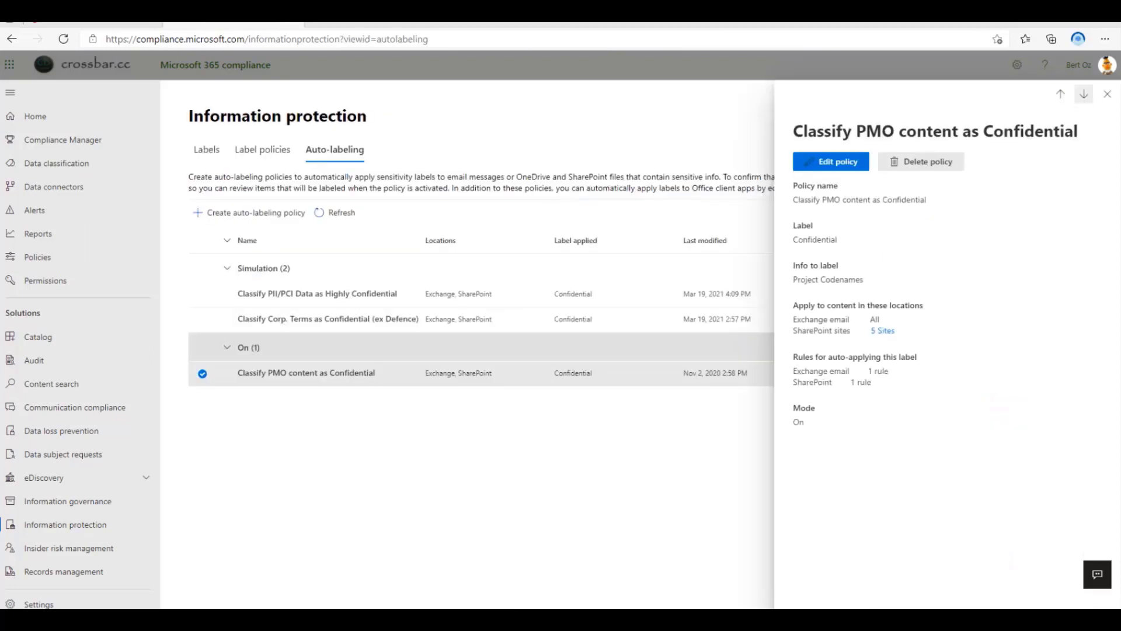
pyautogui.moveTo(934, 362)
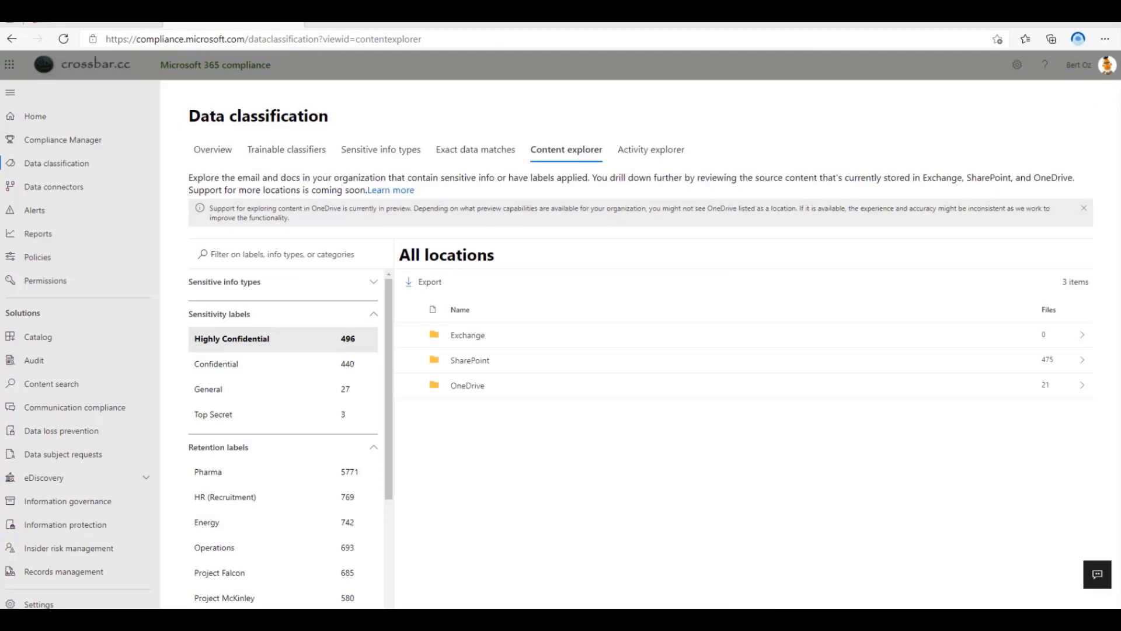
pyautogui.moveTo(128, 164)
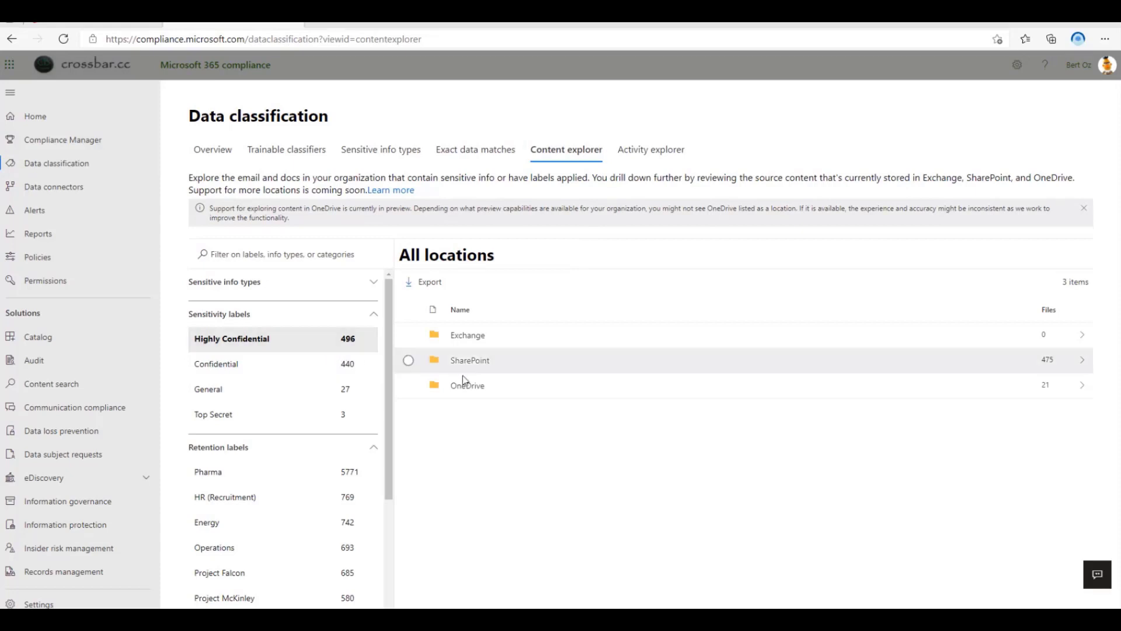
pyautogui.moveTo(1038, 363)
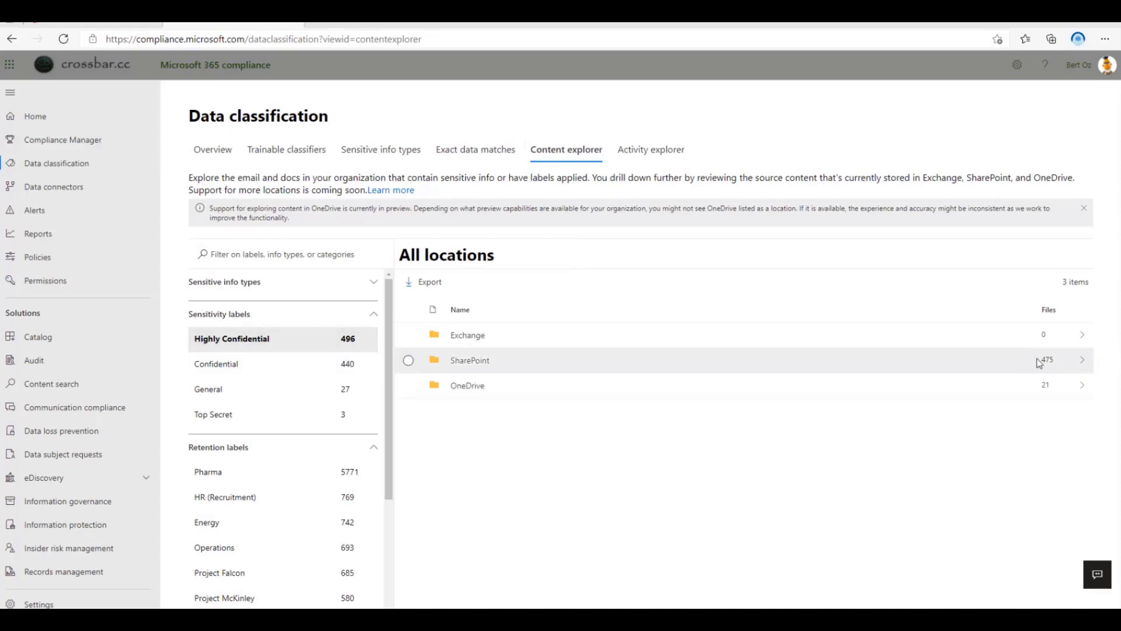
# Drill into SharePoint's DataGovernance site to list its labeled files
pyautogui.click(470, 360)
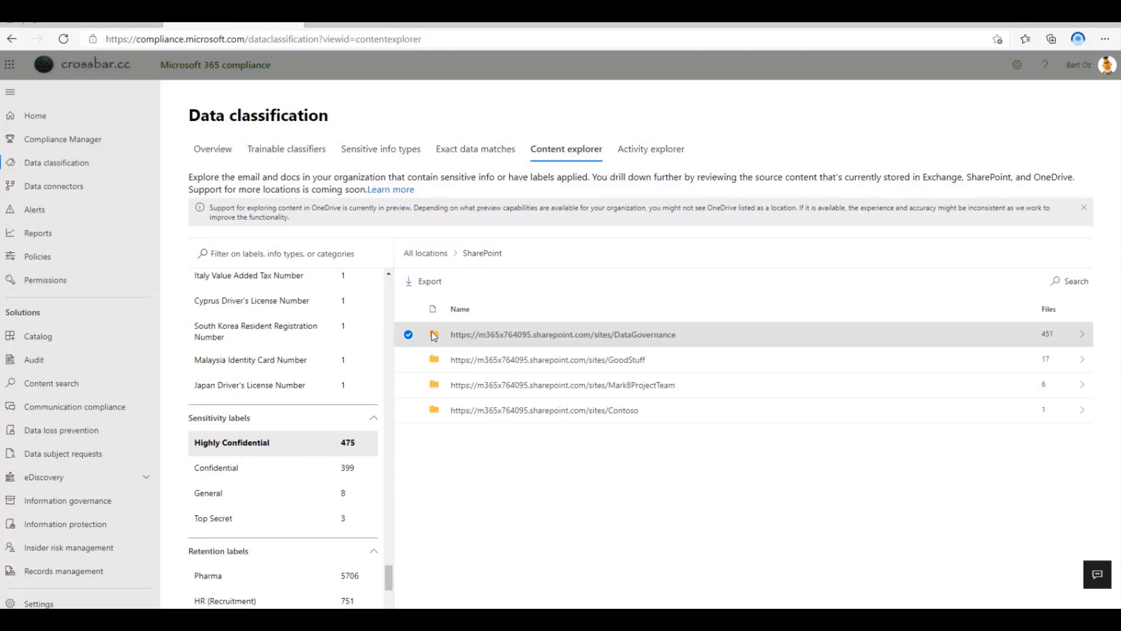
pyautogui.click(563, 334)
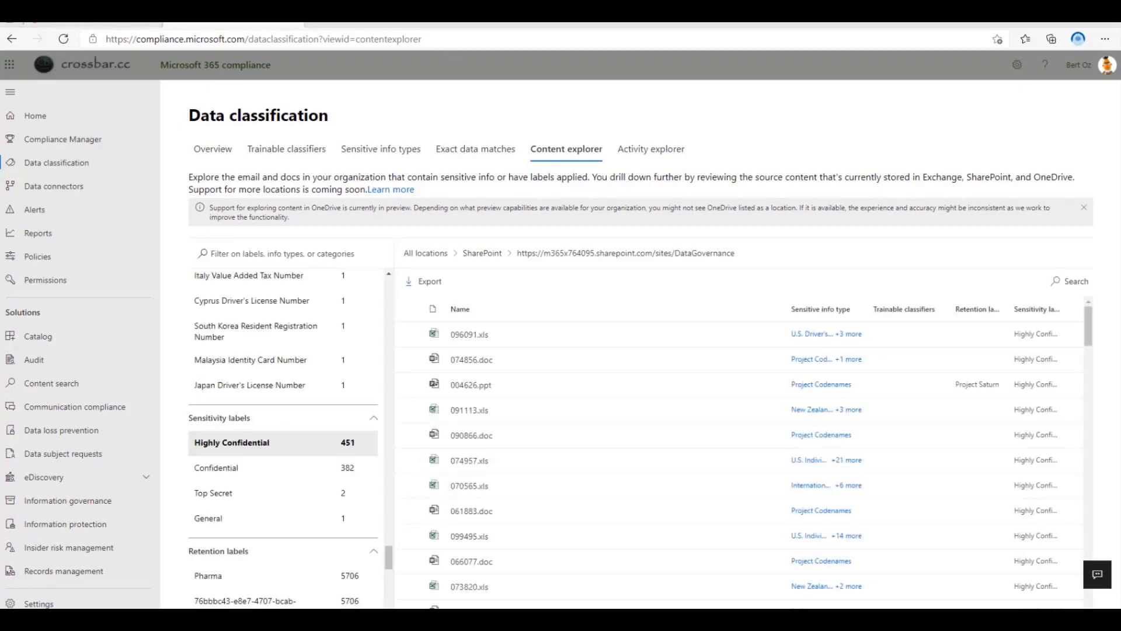